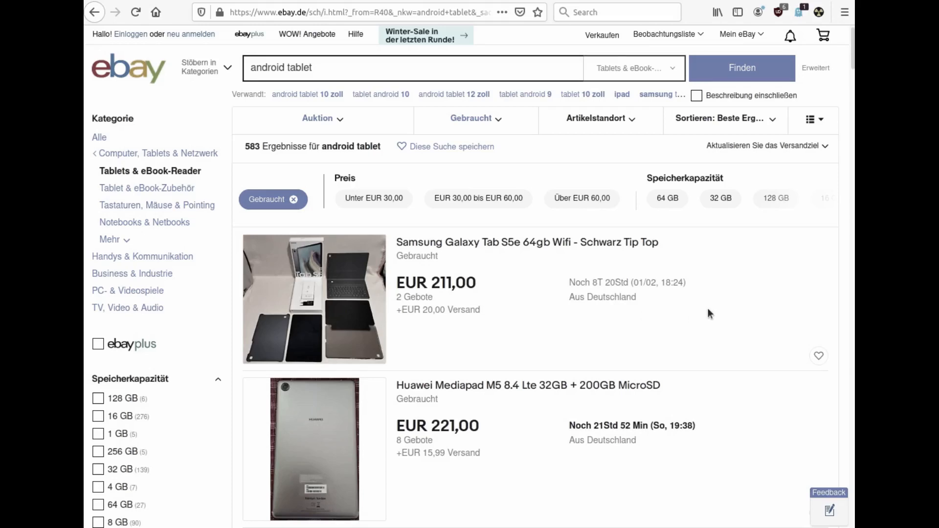
{"action": "scroll", "scroll_direction": "down", "scroll_amount": 3}
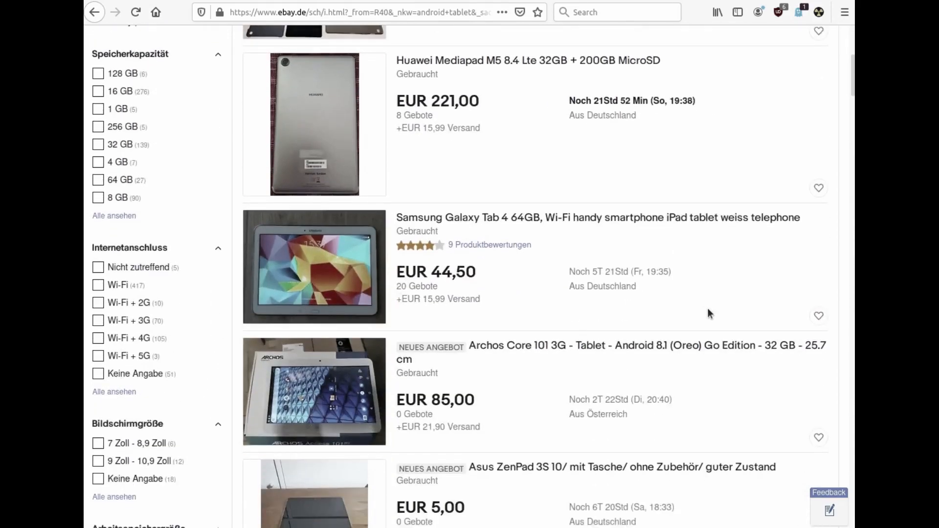
{"action": "scroll", "scroll_direction": "down", "scroll_amount": 3}
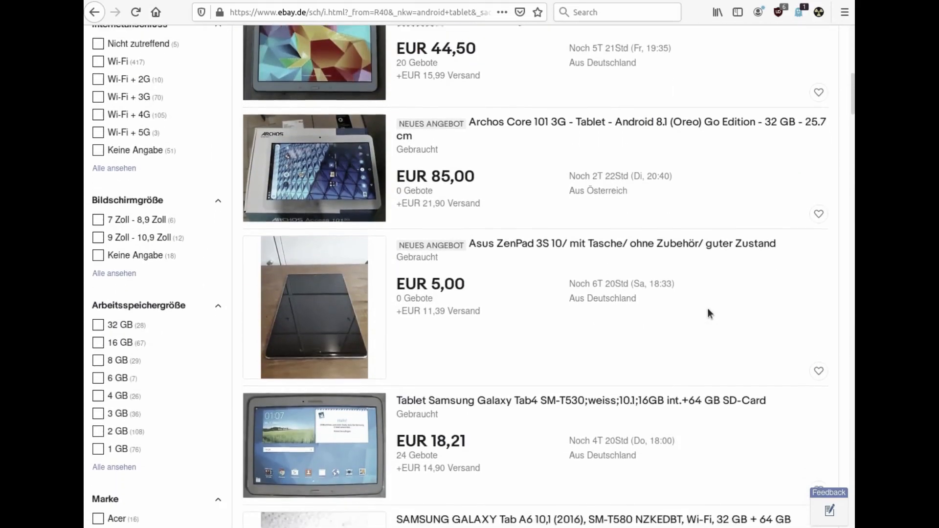
{"action": "scroll", "scroll_direction": "down", "scroll_amount": 3}
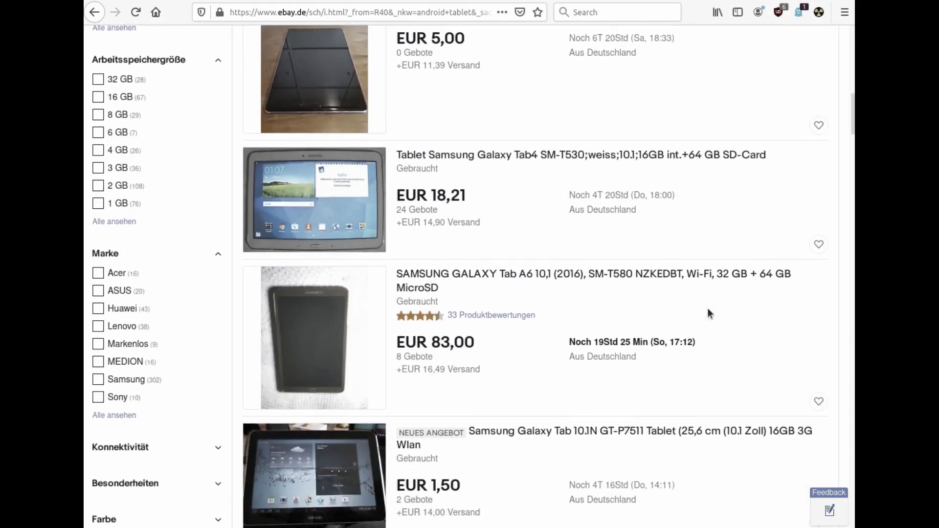
{"action": "scroll", "scroll_direction": "down", "scroll_amount": 3}
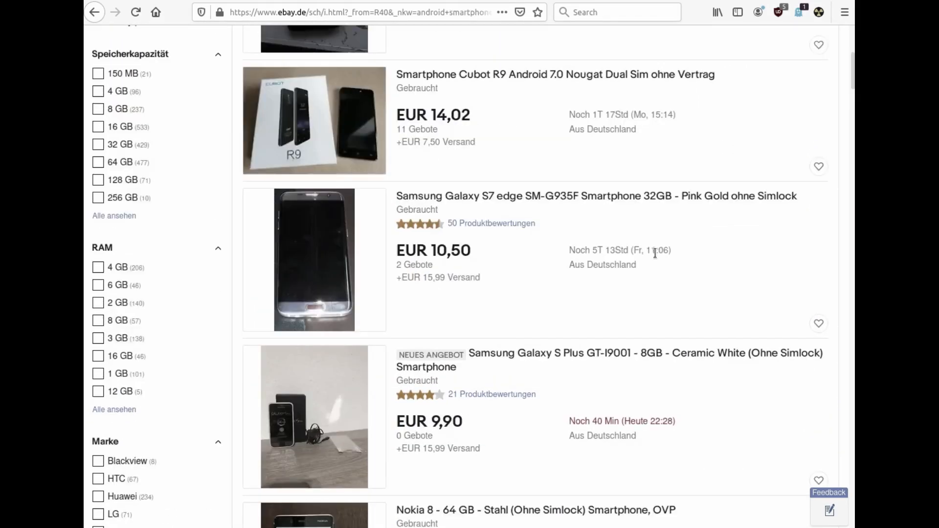
{"action": "scroll", "scroll_direction": "down", "scroll_amount": 3}
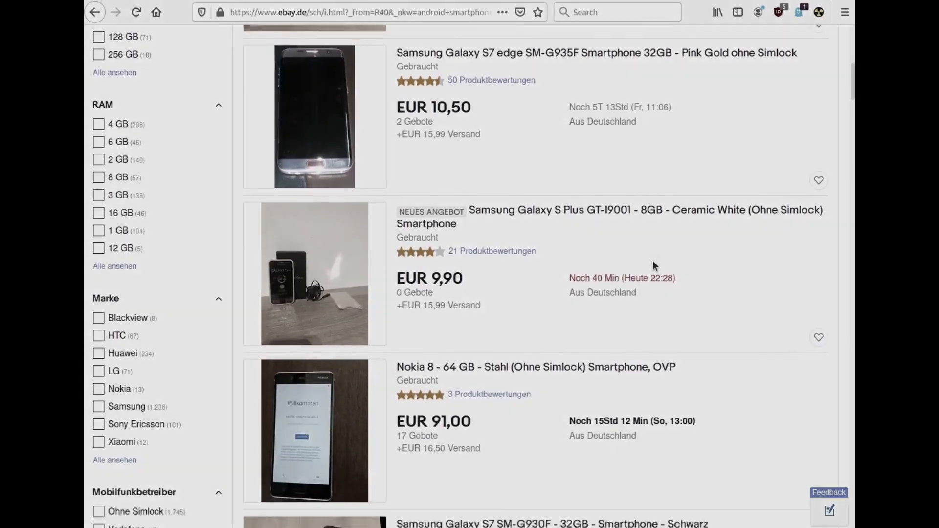
{"action": "scroll", "scroll_direction": "down", "scroll_amount": 3}
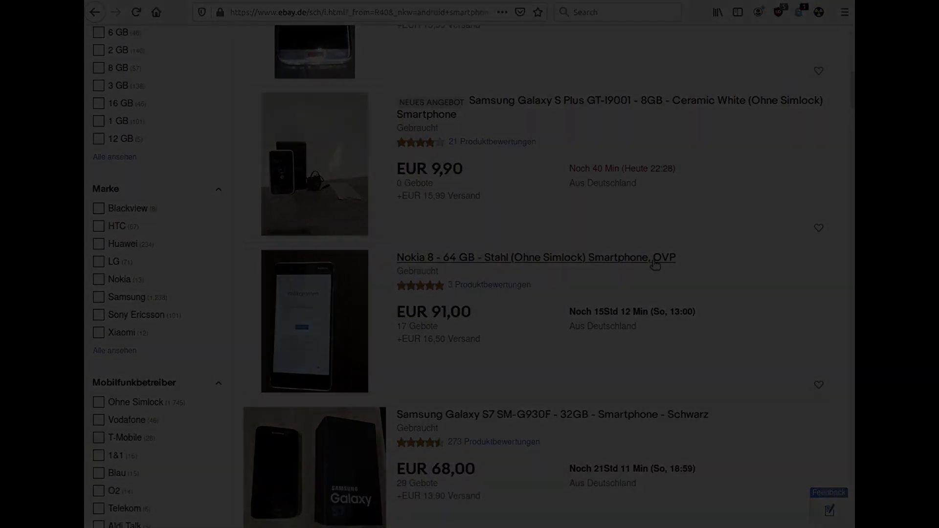